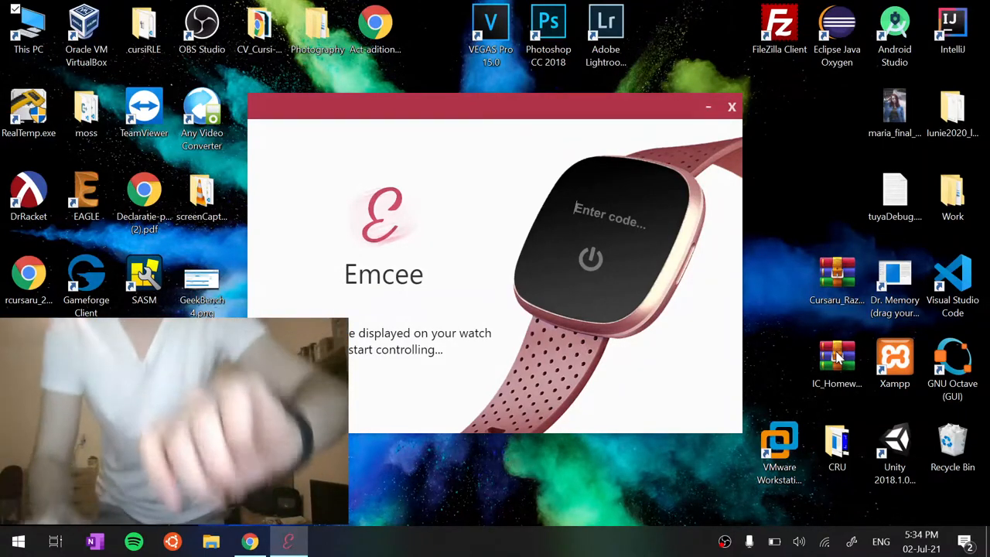
Step: Enter the pairing code from the Emcee window on the watch until the Paired dialog appears
{"action": "type", "text": "C06"}
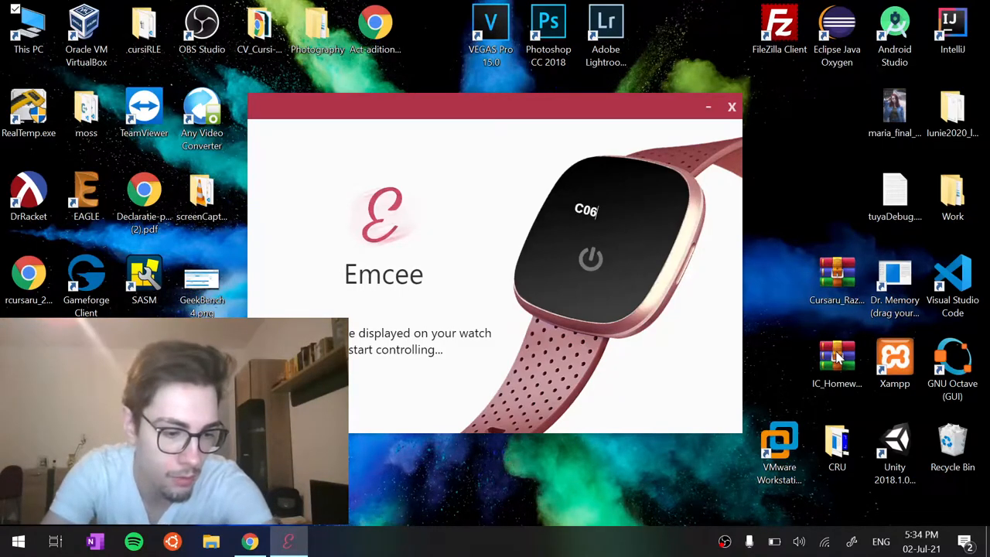
{"action": "type", "text": "T&"}
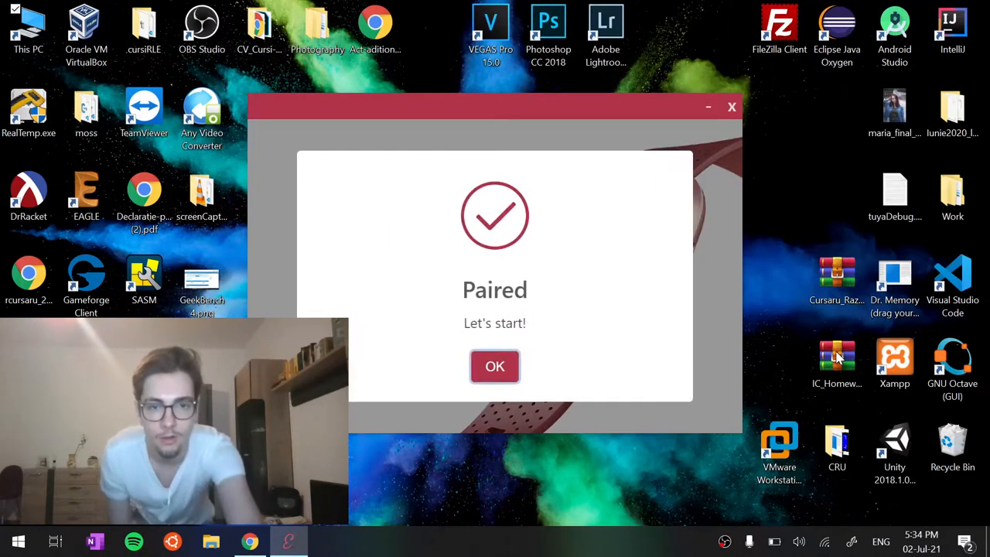
Step: Dismiss the Paired dialog and look through the gestures guide: movement, click, drag-and-drop, zoom and scroll
{"action": "left_click", "coordinate": [495, 365]}
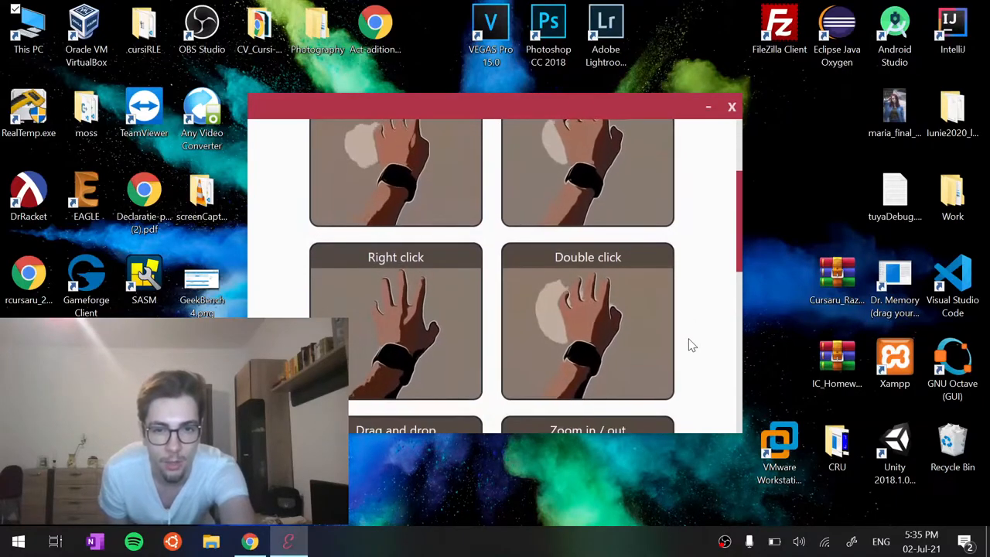
{"action": "scroll", "scroll_direction": "down", "scroll_amount": 3}
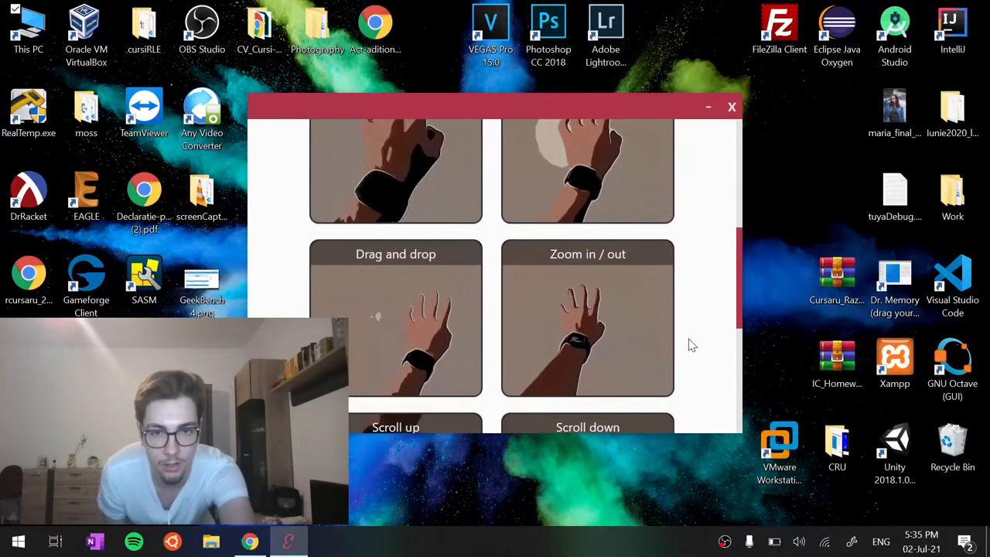
{"action": "scroll", "scroll_direction": "down", "scroll_amount": 3}
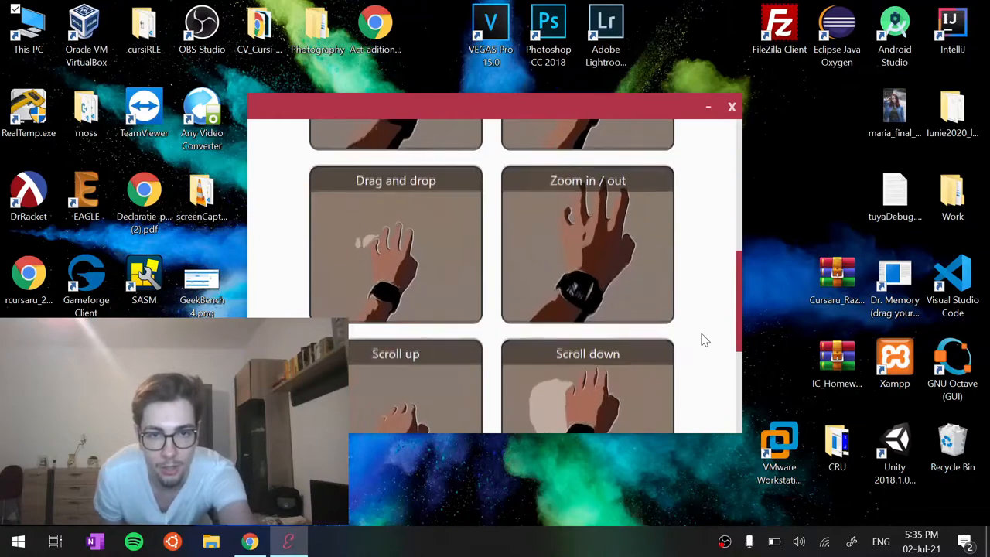
{"action": "scroll", "scroll_direction": "down", "scroll_amount": 3}
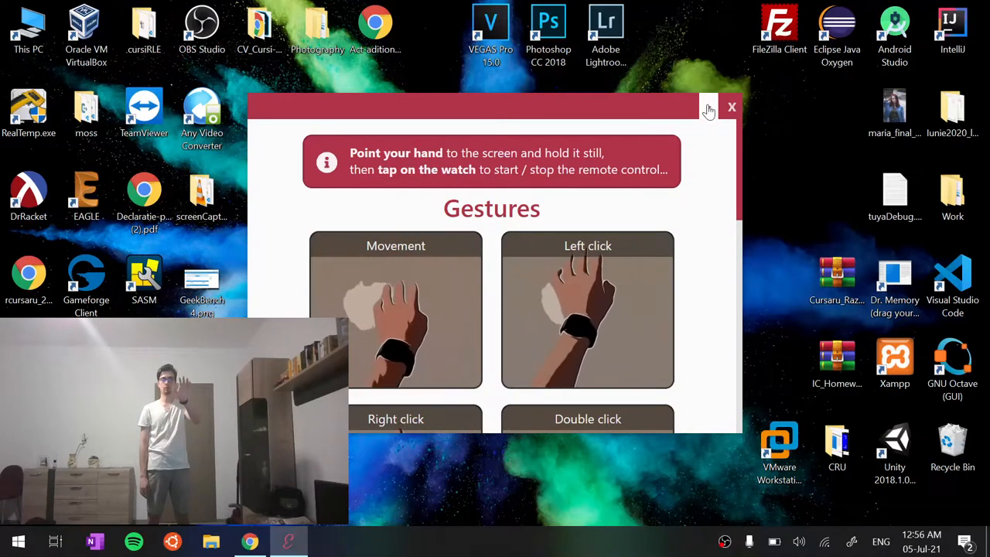
Step: Minimize Emcee, drag test_file.txt onto test_folder and open that folder in File Explorer
{"action": "left_click", "coordinate": [732, 107]}
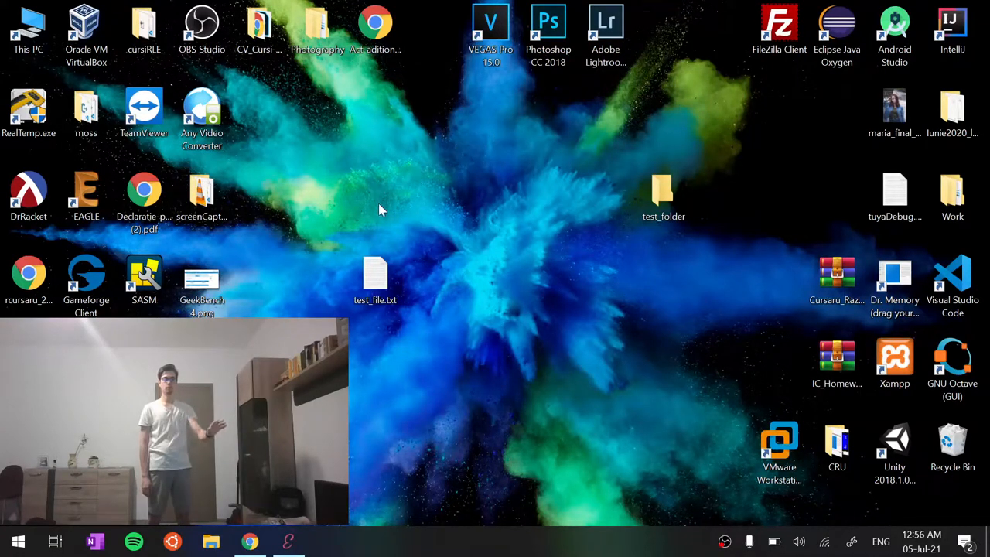
{"action": "left_click", "coordinate": [375, 279]}
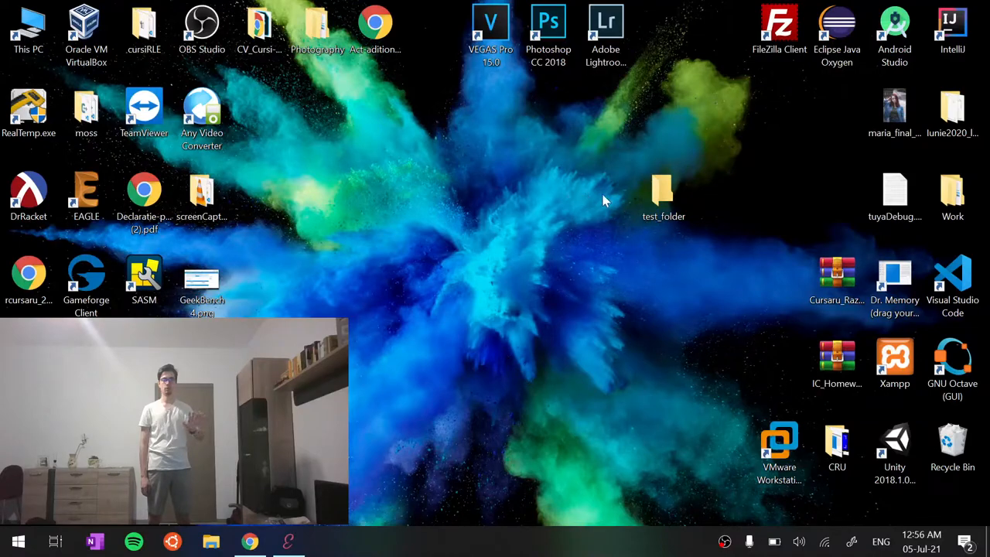
{"action": "left_click", "coordinate": [662, 192]}
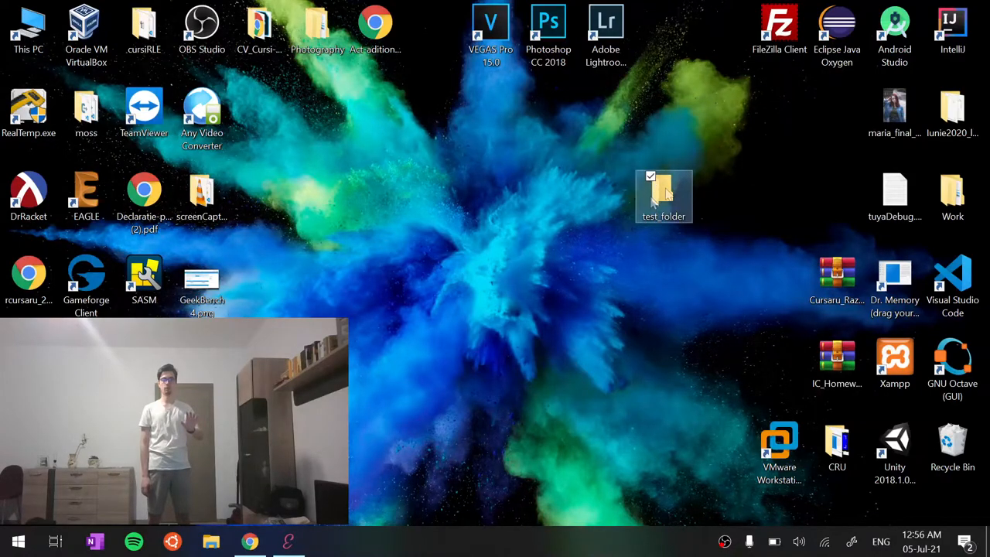
{"action": "double_click", "coordinate": [664, 193]}
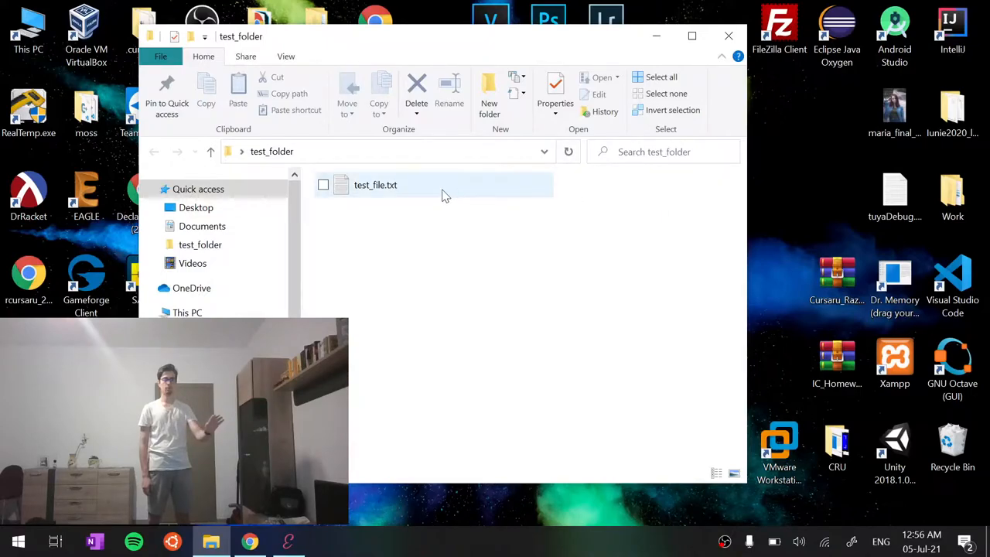
{"action": "mouse_move", "coordinate": [379, 188]}
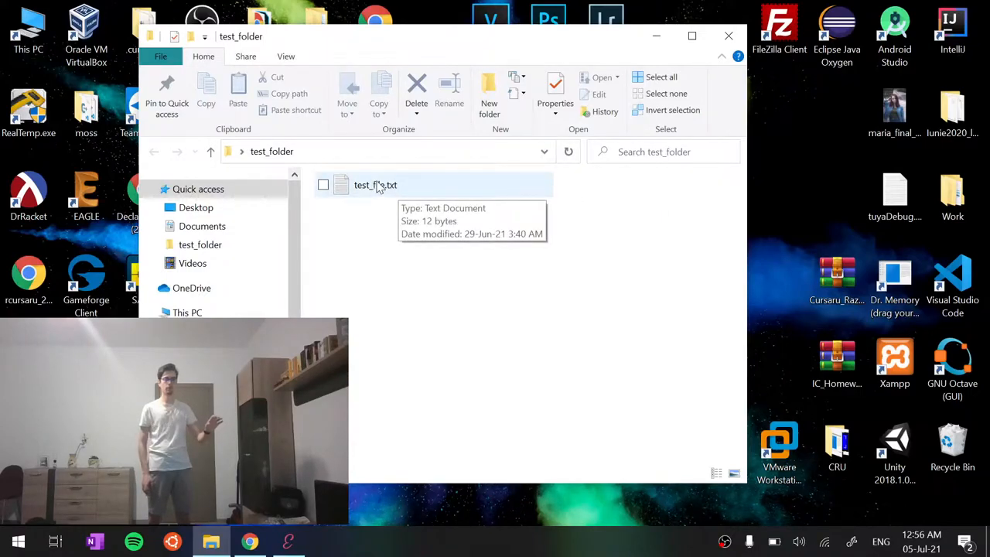
Step: Check the context menu for test_file.txt, then open the file in Notepad showing "Hello there!"
{"action": "right_click", "coordinate": [375, 185]}
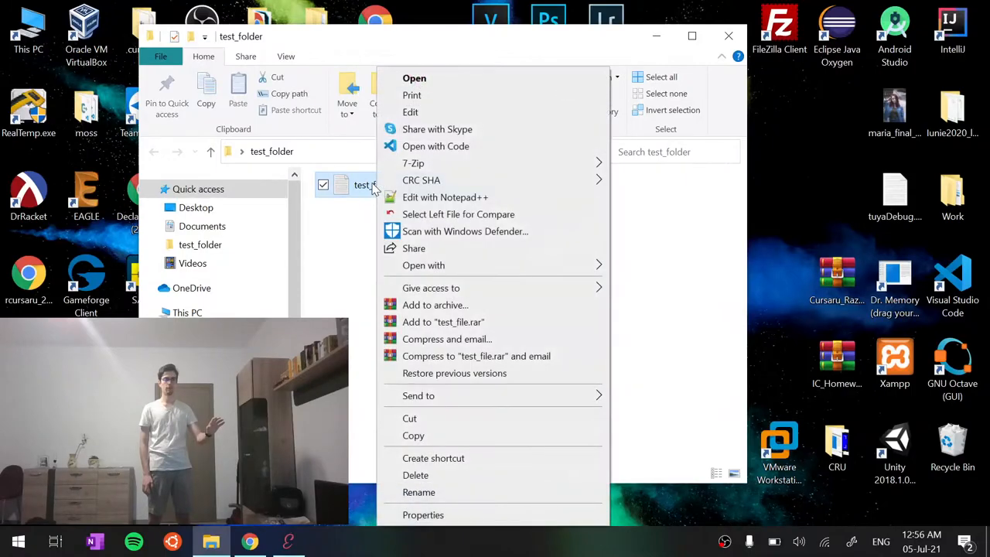
{"action": "mouse_move", "coordinate": [413, 164]}
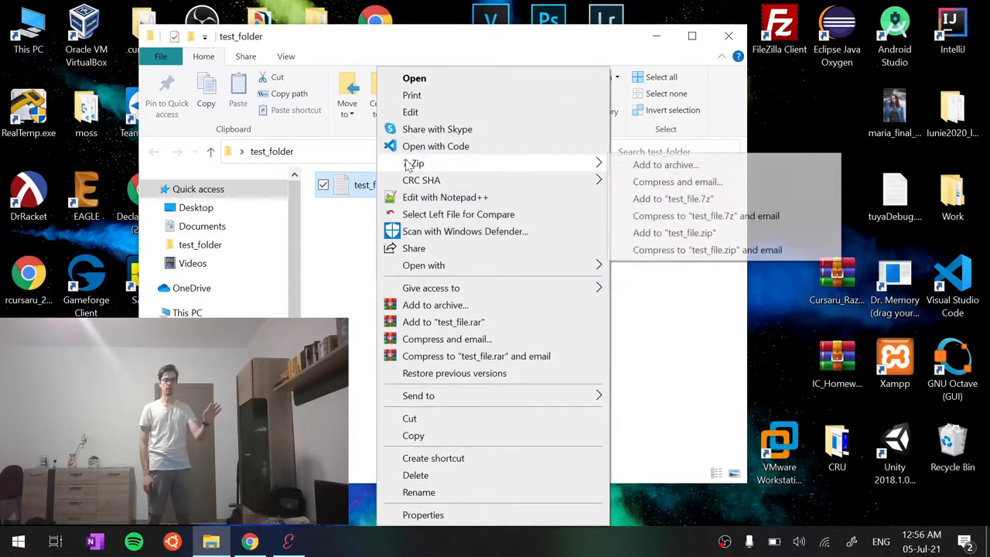
{"action": "mouse_move", "coordinate": [414, 78]}
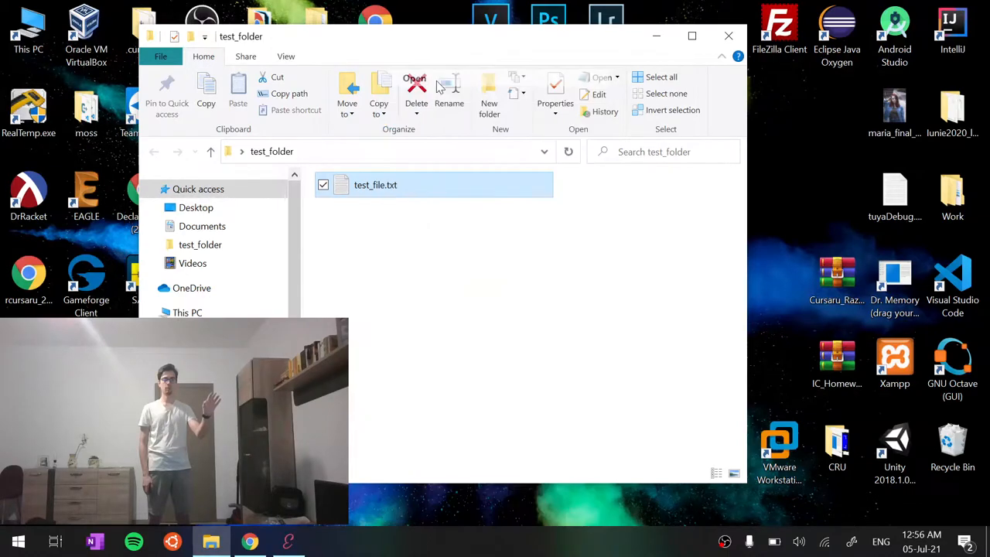
{"action": "double_click", "coordinate": [374, 184]}
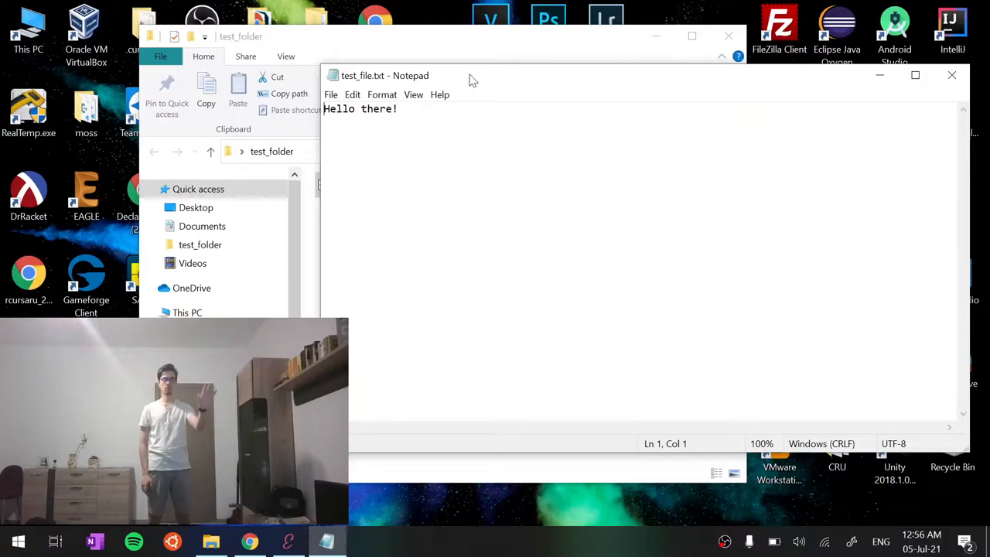
Step: Shift the Notepad window left, then bring up the YouTube Music page with "Evening Train – Pold"
{"action": "left_click_drag", "start_coordinate": [472, 75], "coordinate": [510, 74]}
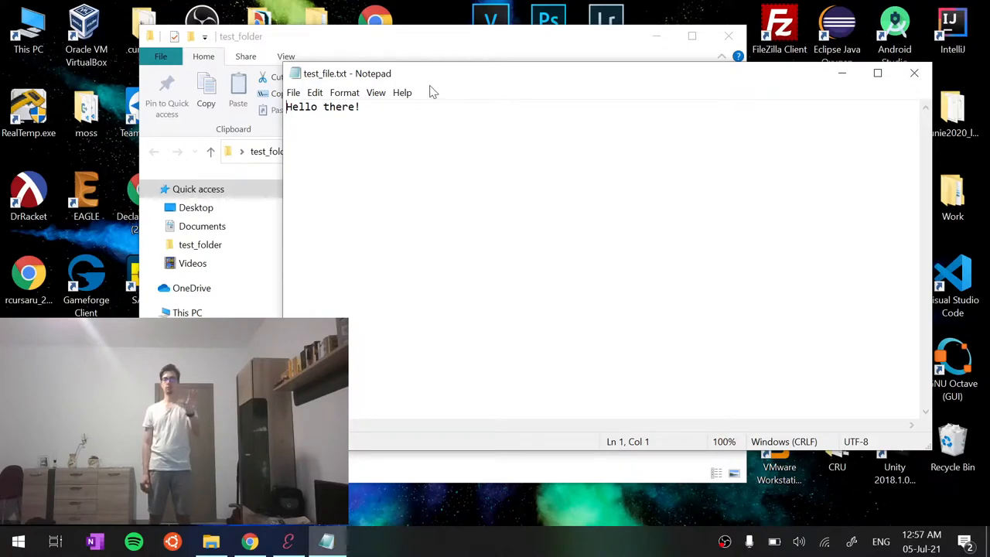
{"action": "mouse_move", "coordinate": [455, 95]}
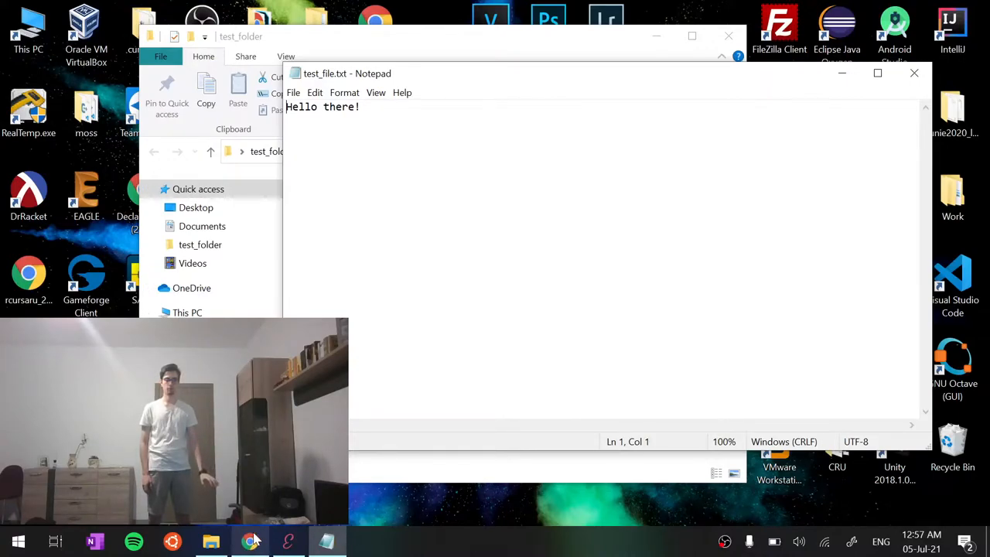
{"action": "left_click", "coordinate": [251, 541]}
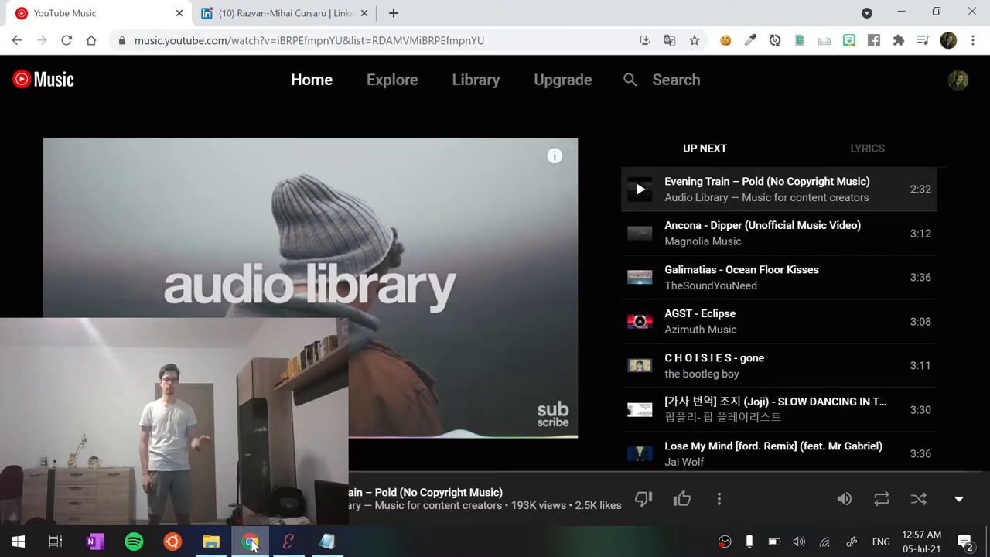
{"action": "mouse_move", "coordinate": [436, 186]}
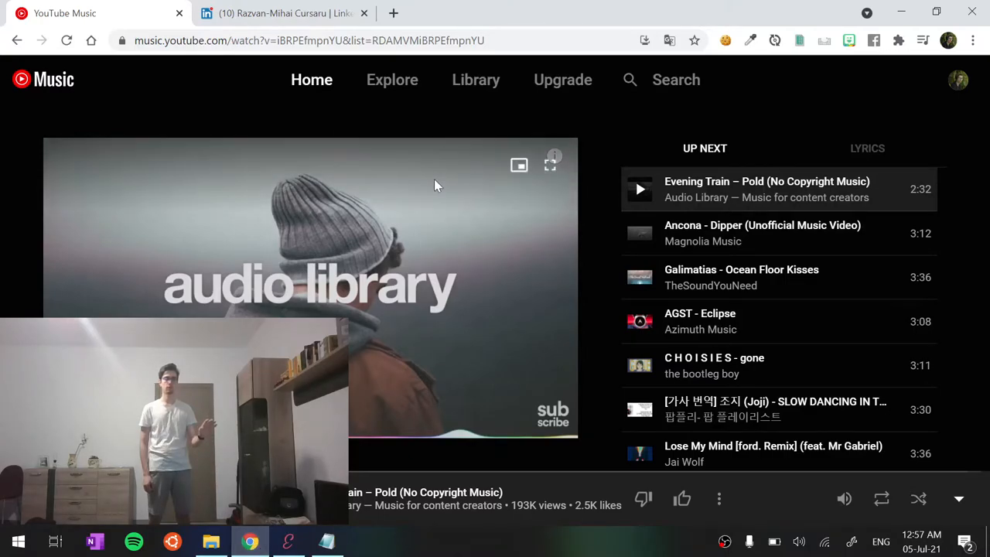
{"action": "mouse_move", "coordinate": [393, 201]}
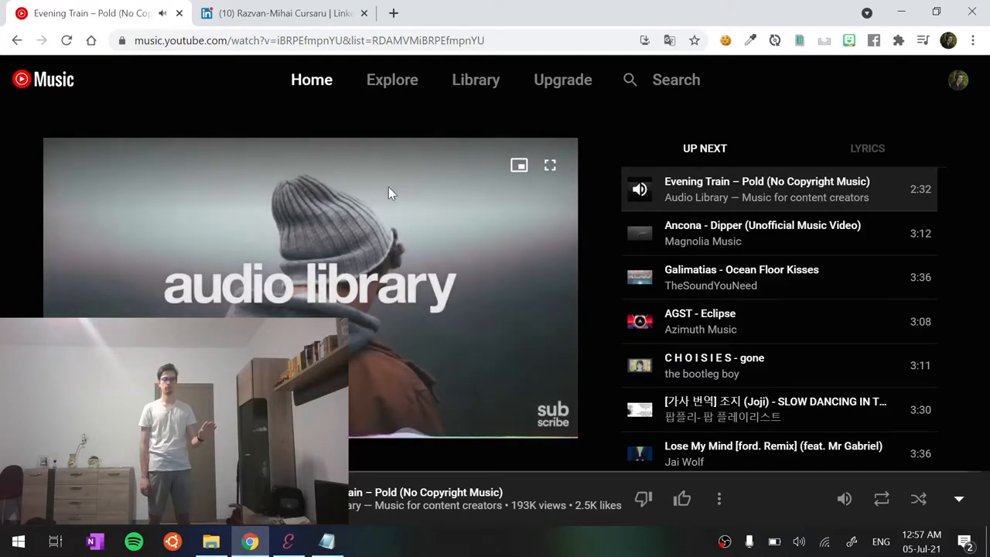
{"action": "mouse_move", "coordinate": [401, 189]}
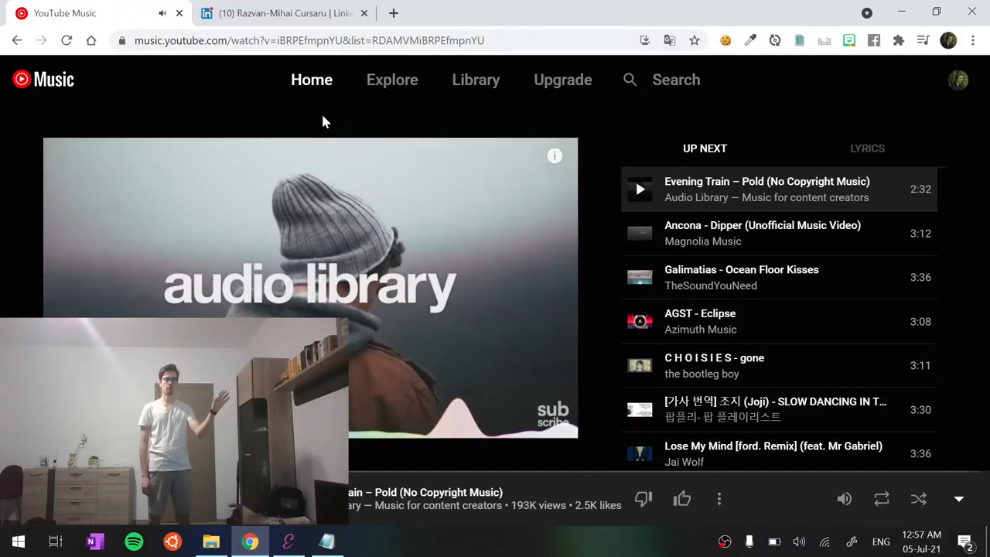
{"action": "mouse_move", "coordinate": [313, 81]}
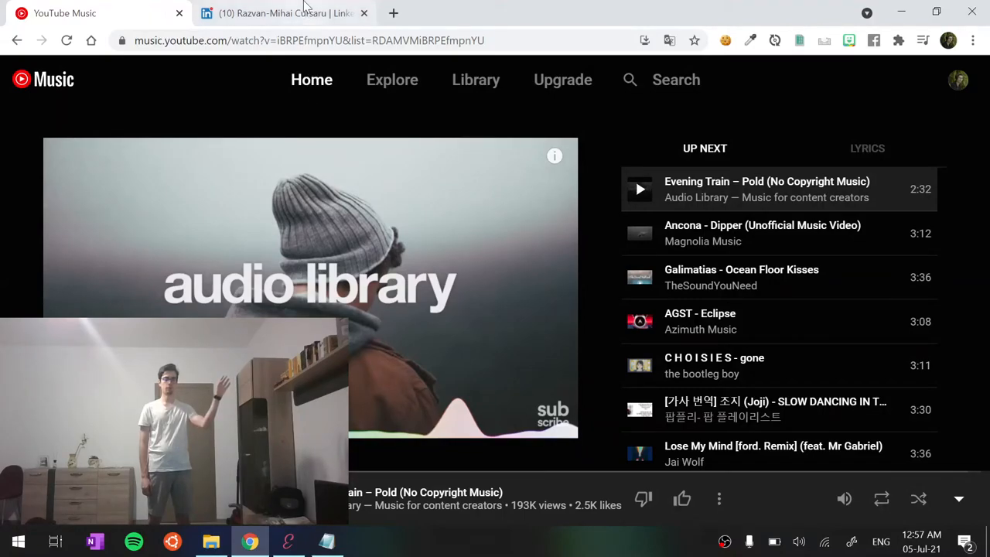
{"action": "mouse_move", "coordinate": [279, 12]}
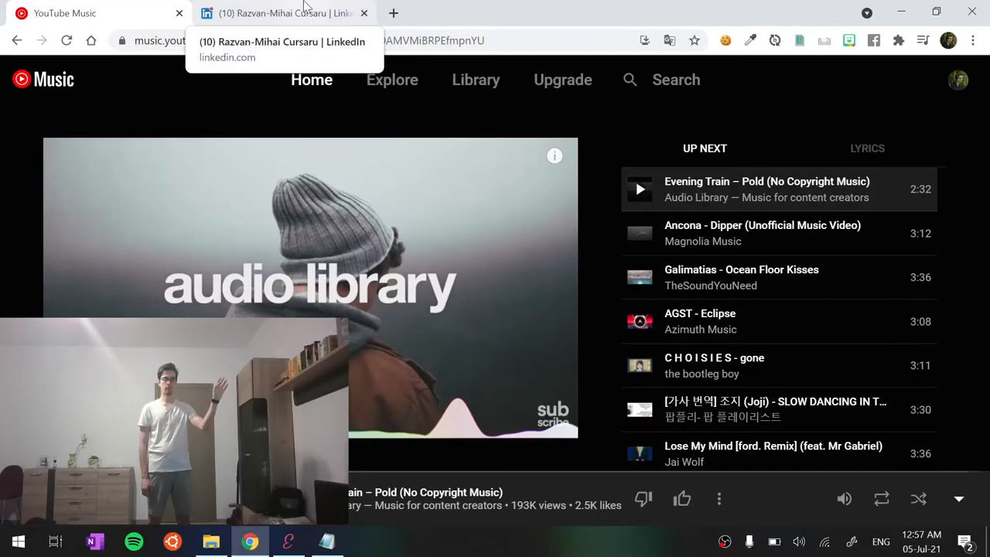
Step: Show the LinkedIn profile page further down, zoom it out to 25% and back to 90%
{"action": "left_click", "coordinate": [285, 12]}
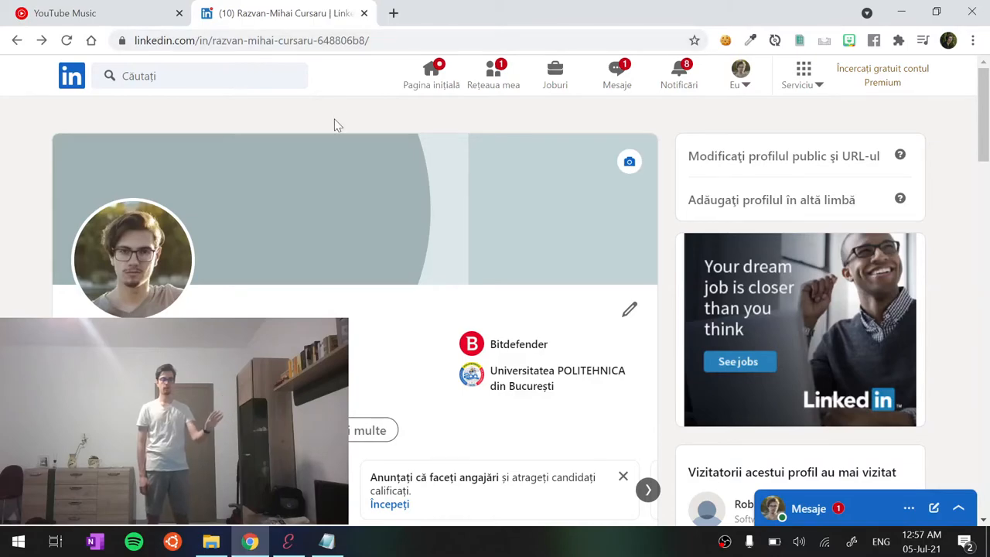
{"action": "mouse_move", "coordinate": [347, 167]}
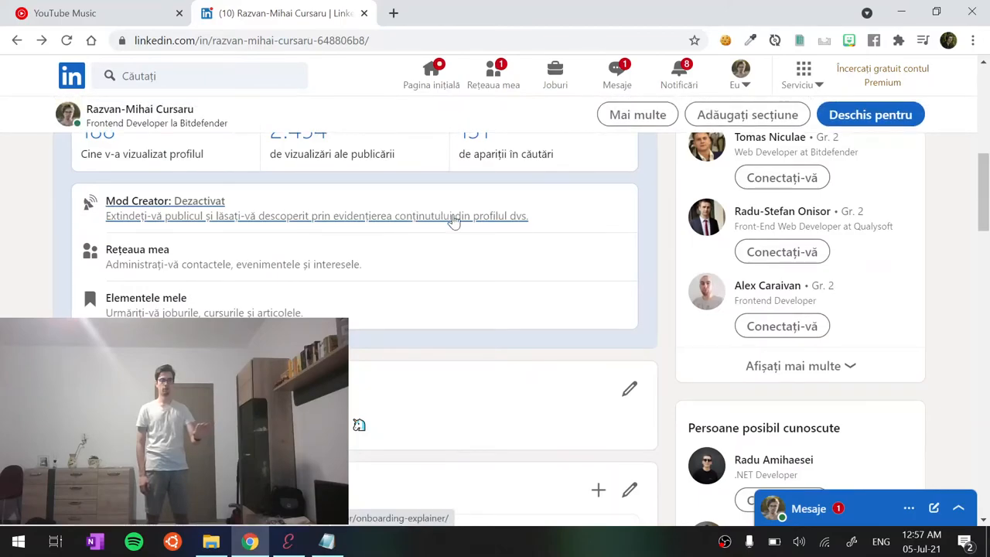
{"action": "mouse_move", "coordinate": [495, 263]}
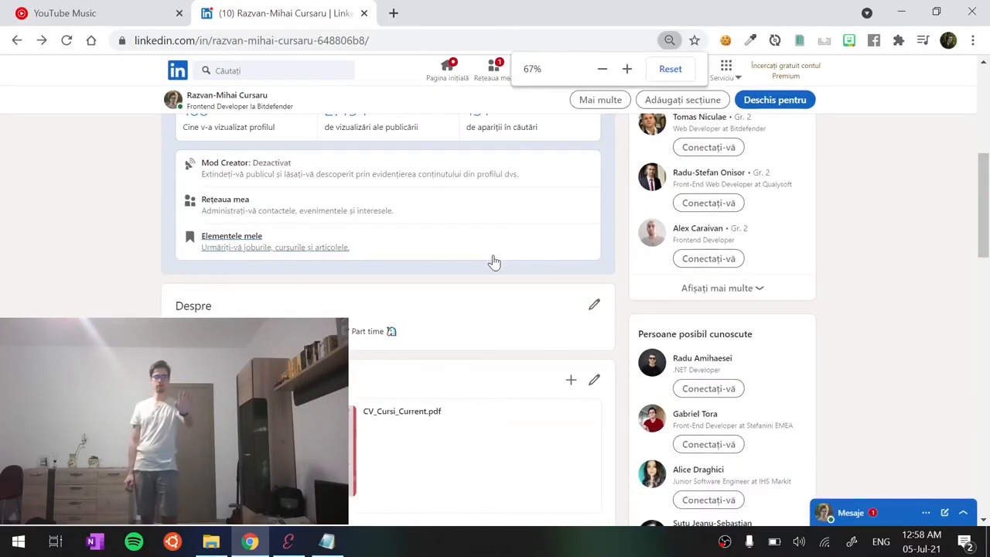
{"action": "left_click", "coordinate": [602, 68]}
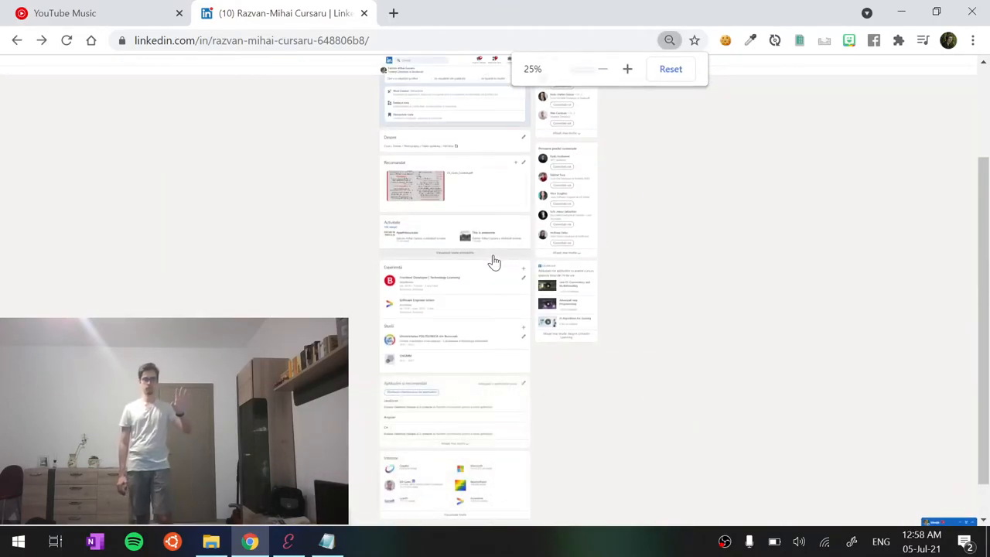
{"action": "left_click", "coordinate": [628, 68]}
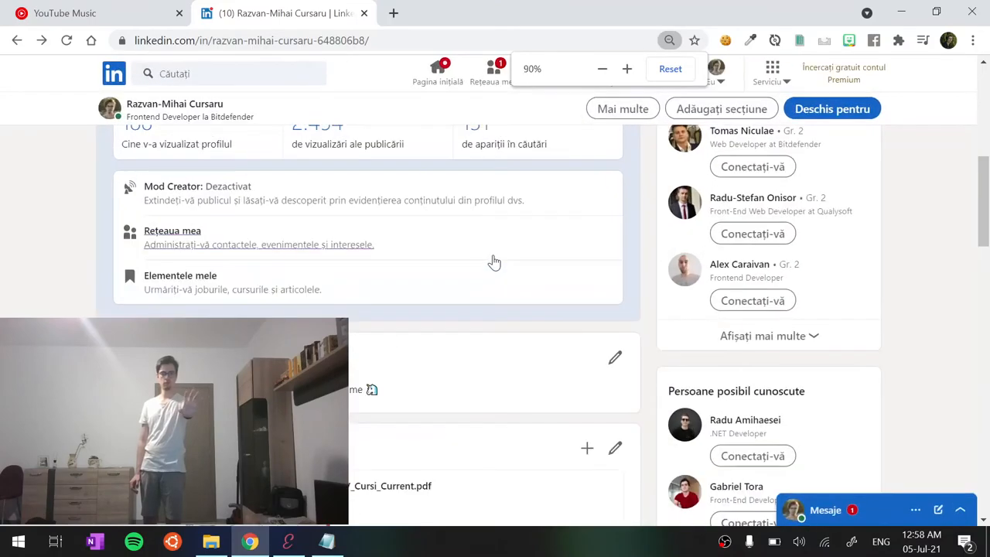